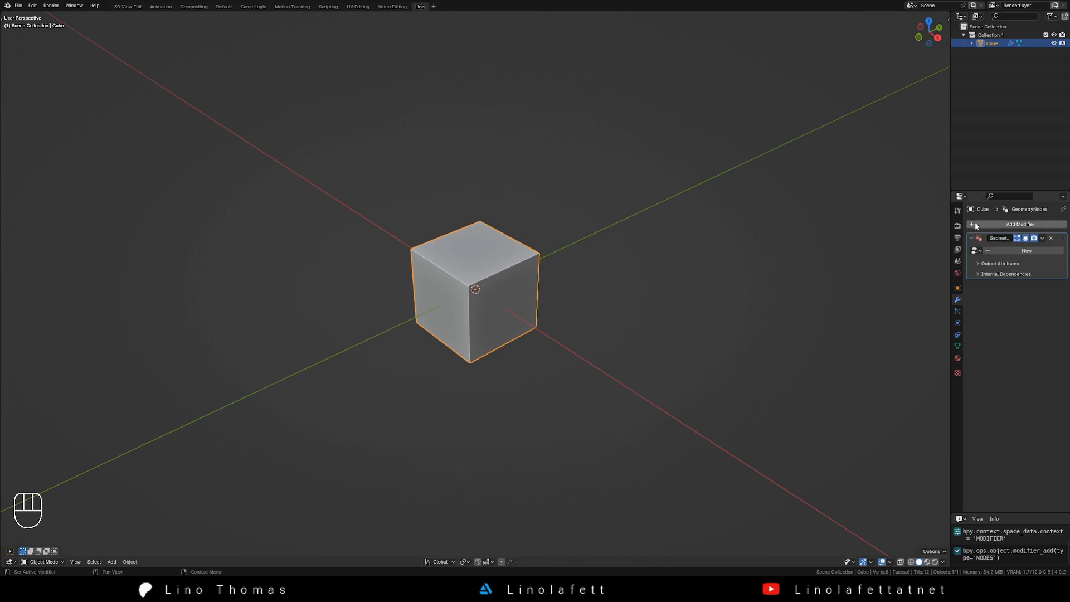
- Create a new empty node group for the cube's Geometry Nodes modifier
left_click(1026, 250)
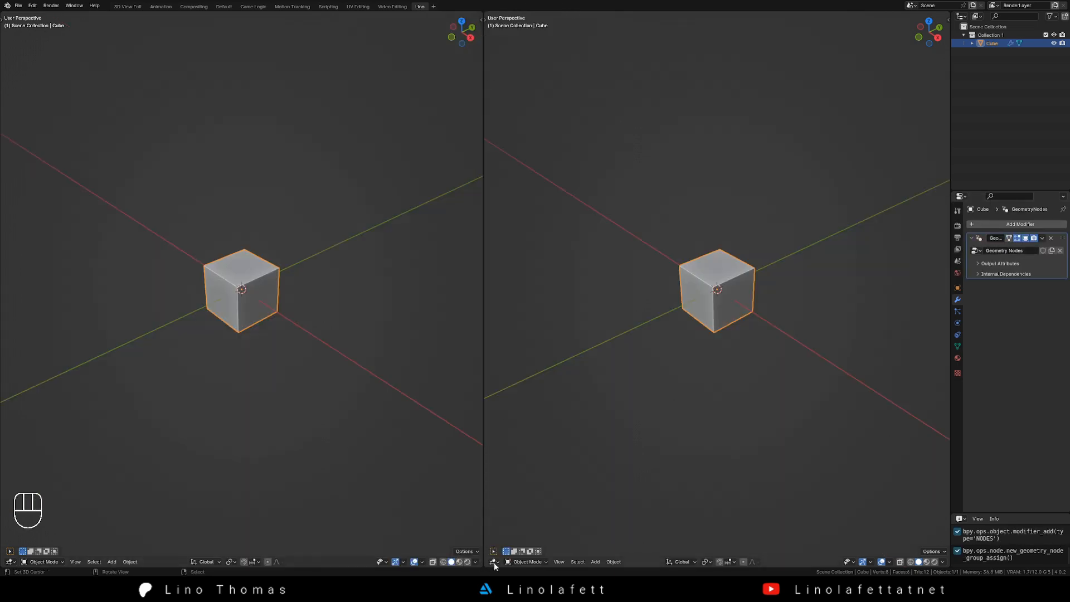
- In a Geometry Node Editor area, add a Curve Circle with resolution 12 feeding the Group Output
left_click(493, 562)
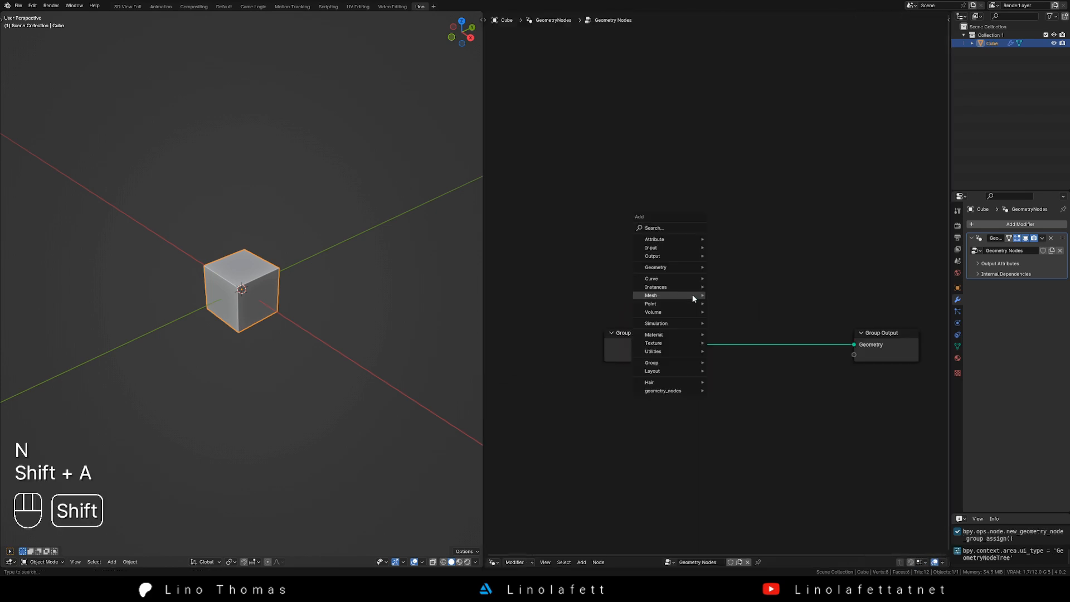
type("circ")
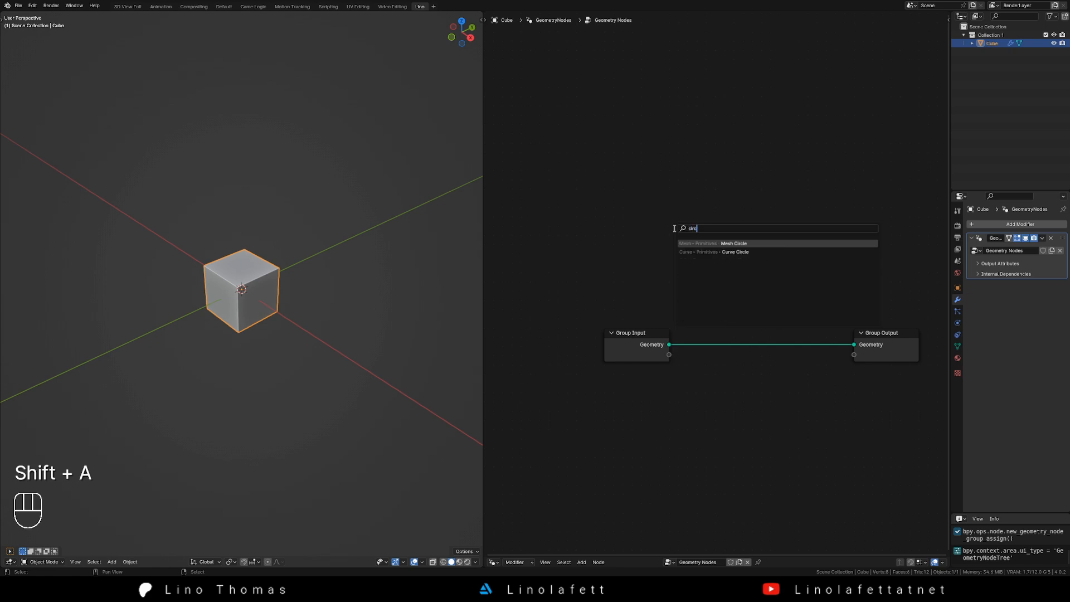
left_click(736, 252)
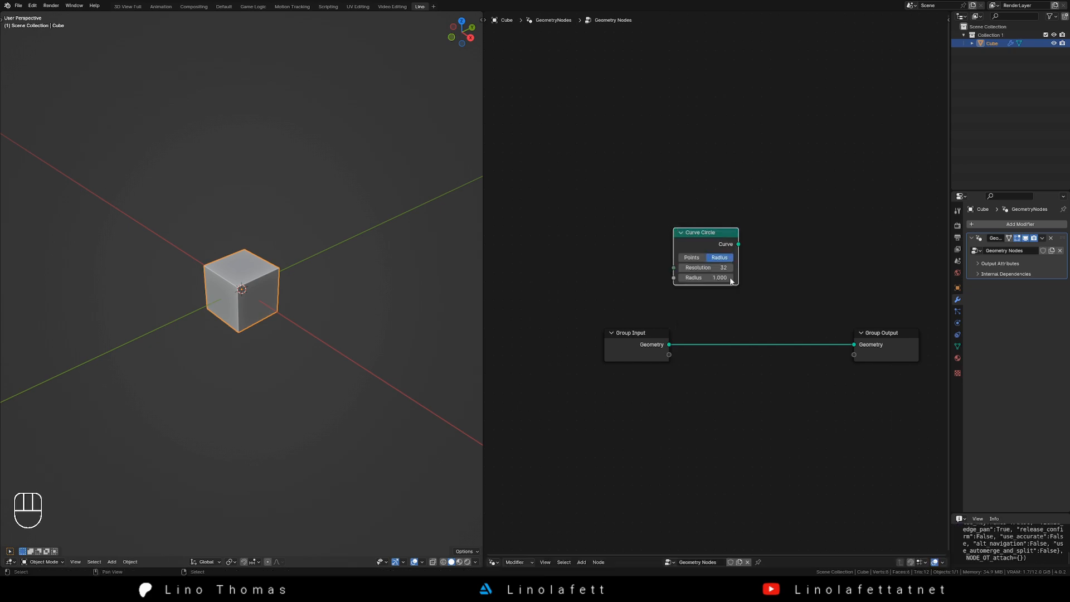
left_click_drag(737, 243, 854, 345)
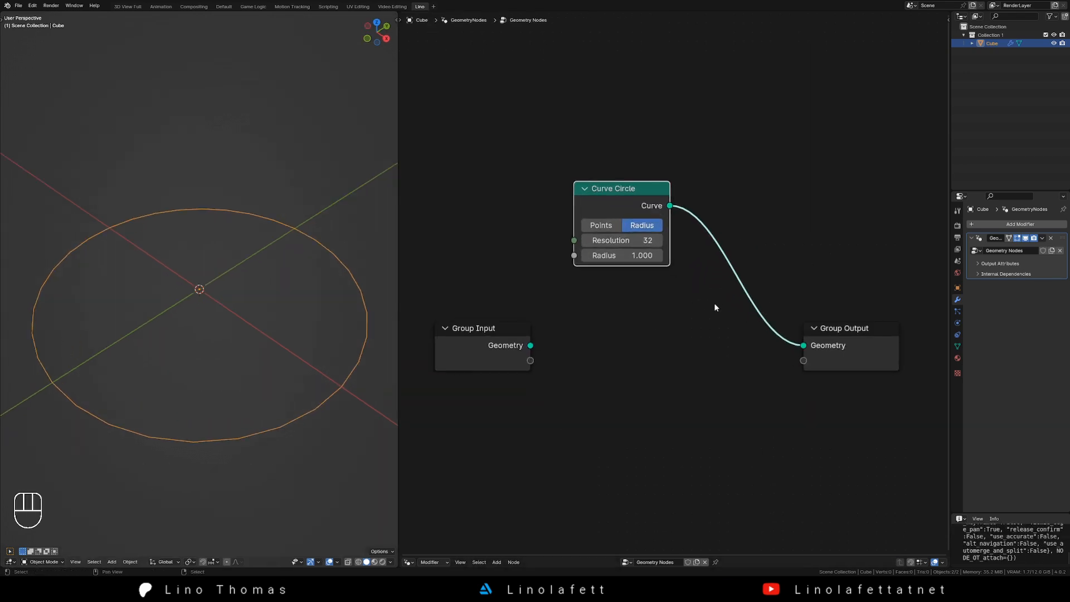
left_click_drag(621, 255, 634, 255)
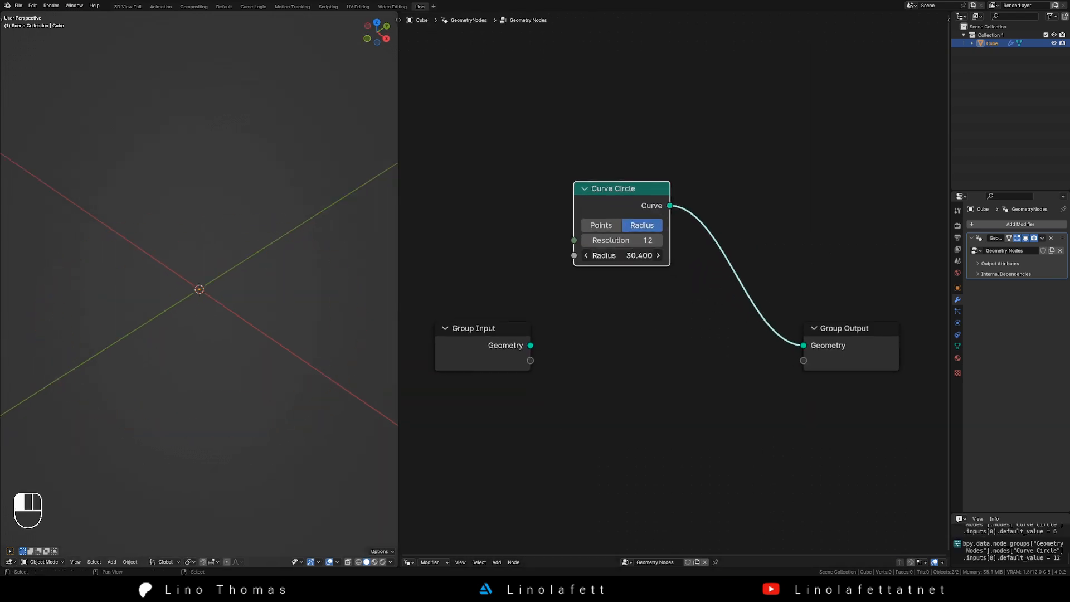
- Insert Instance on Points before the output, instancing the Group Input cube on every circle point
key("shift+a")
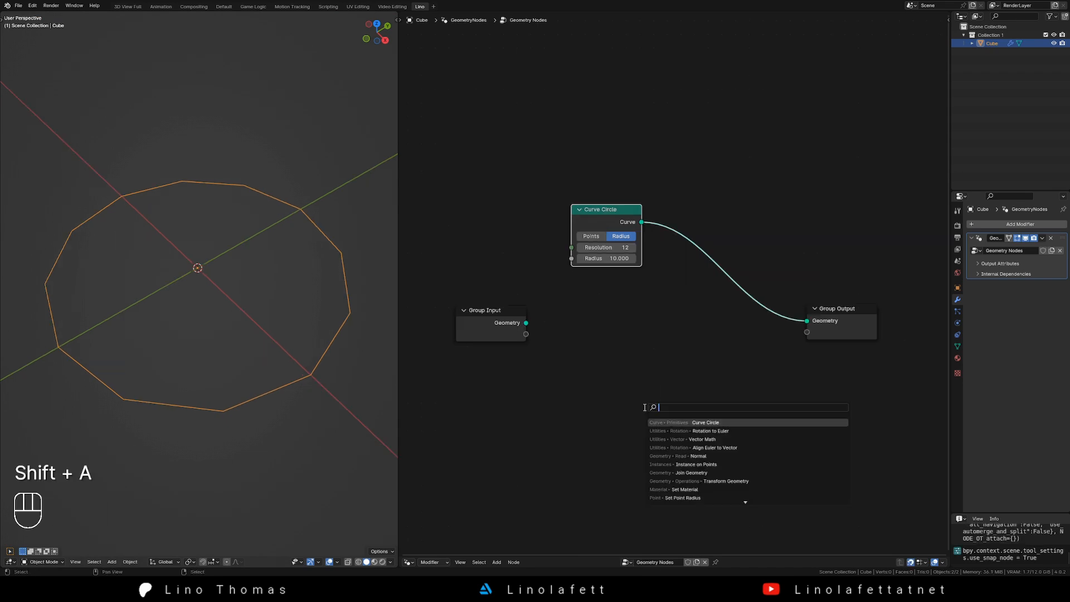
type("Instance on")
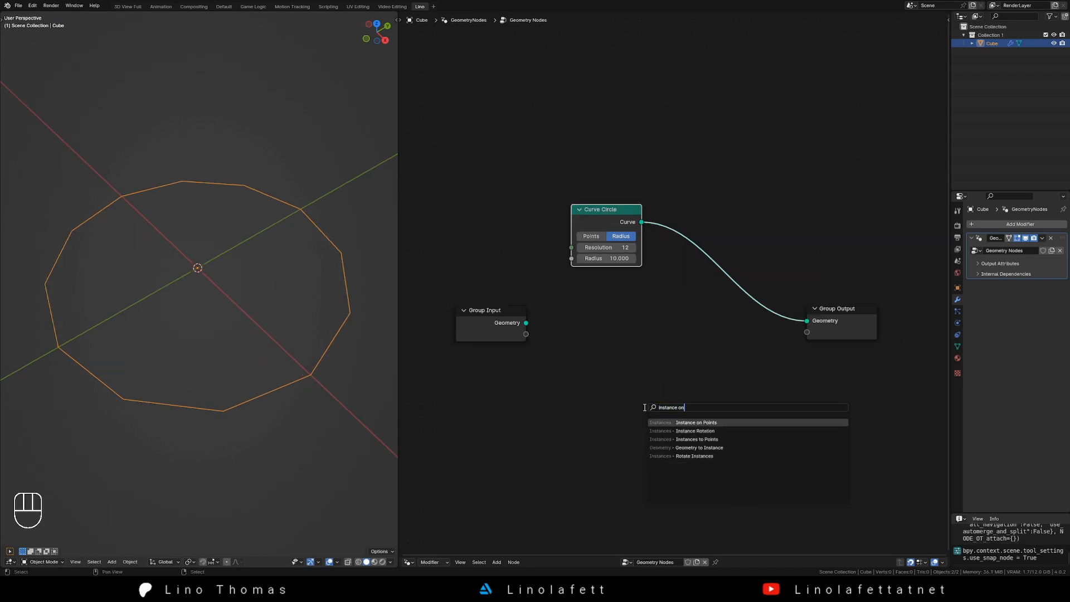
left_click(695, 422)
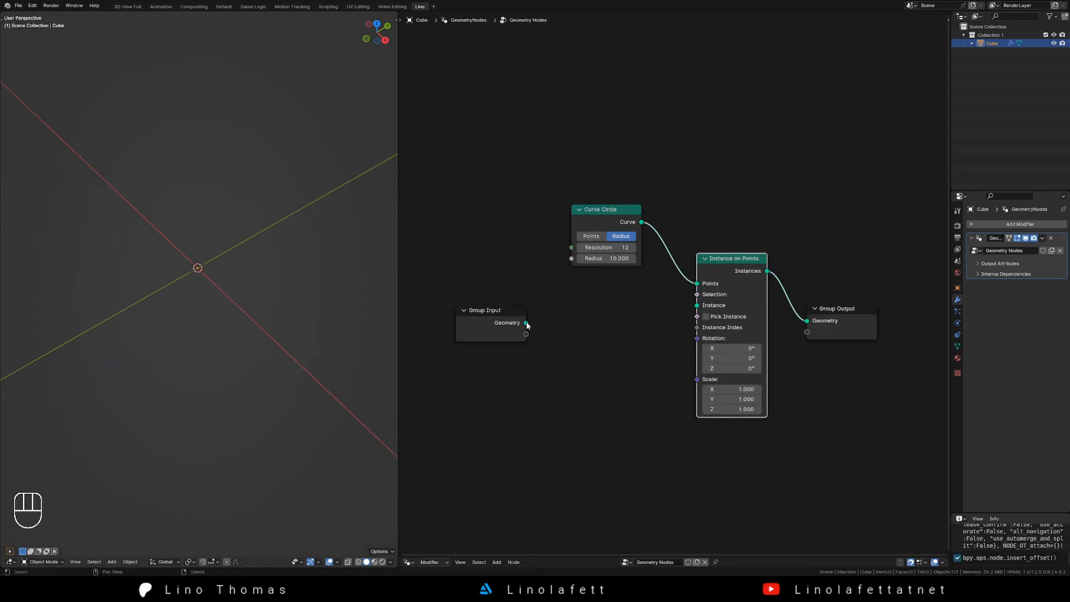
left_click_drag(525, 322, 697, 304)
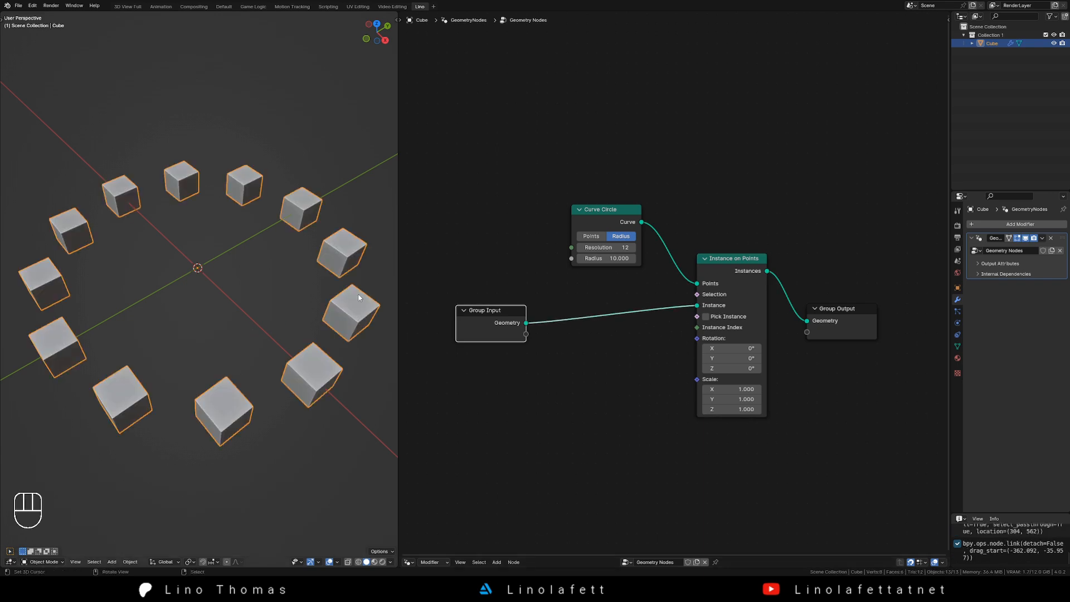
mouse_move(329, 268)
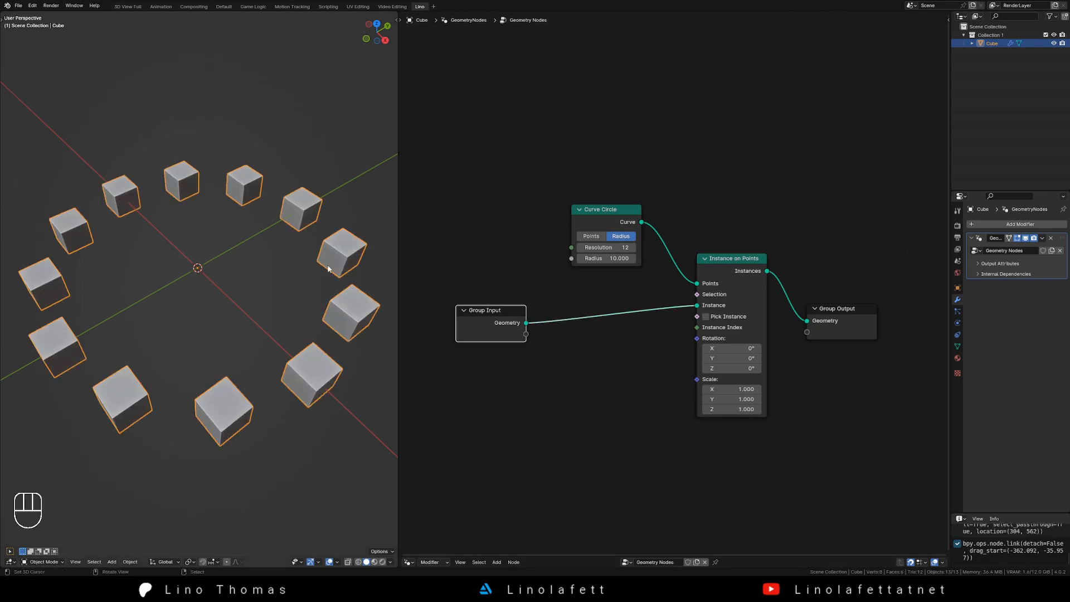
- From top view, drive instance rotation with a Normal node through Align Euler to Vector
key("KP_7")
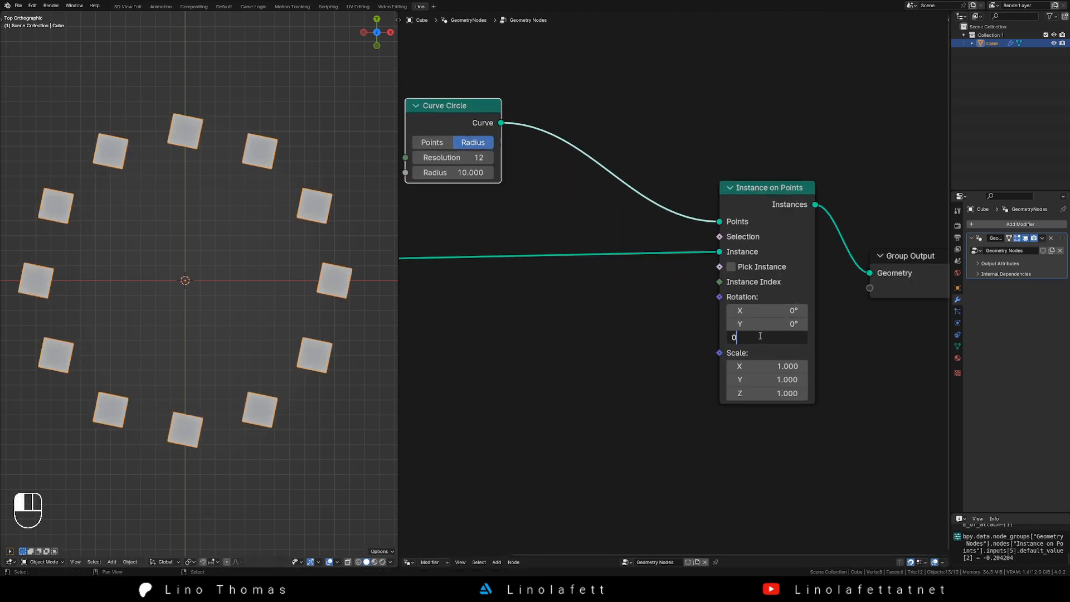
key("shift+a")
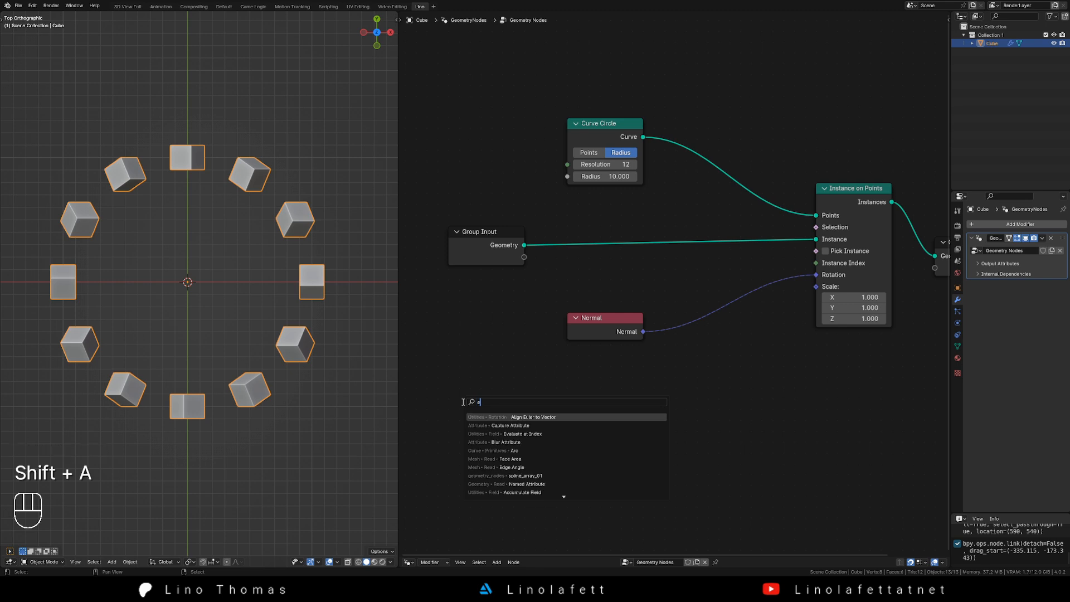
left_click(532, 416)
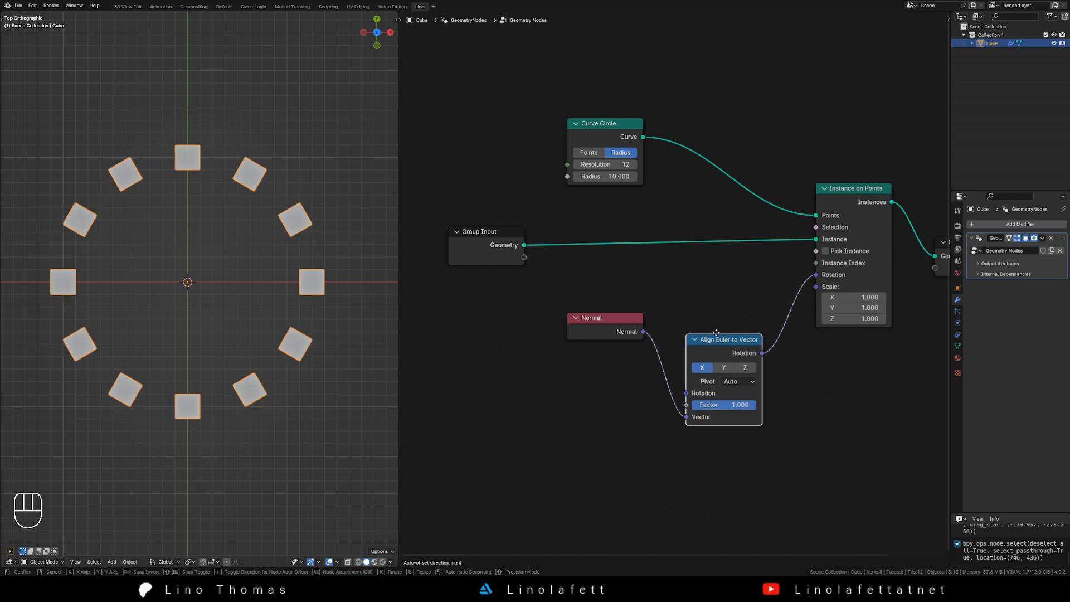
left_click(724, 313)
type("math")
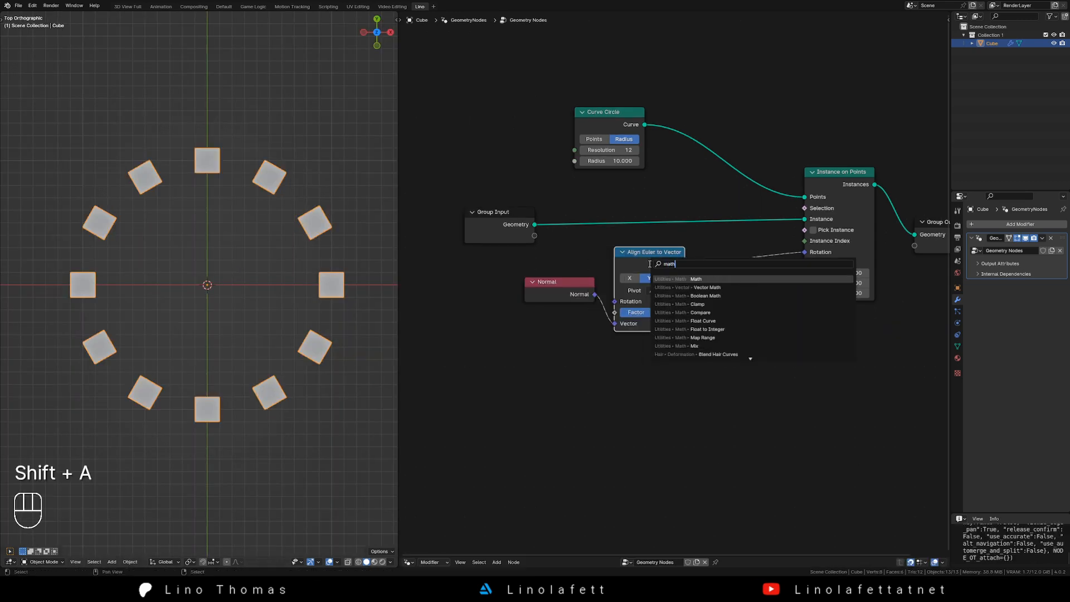
- Sum the aligned rotation with a Rotation to Euler offset through a vector Add node
left_click(695, 278)
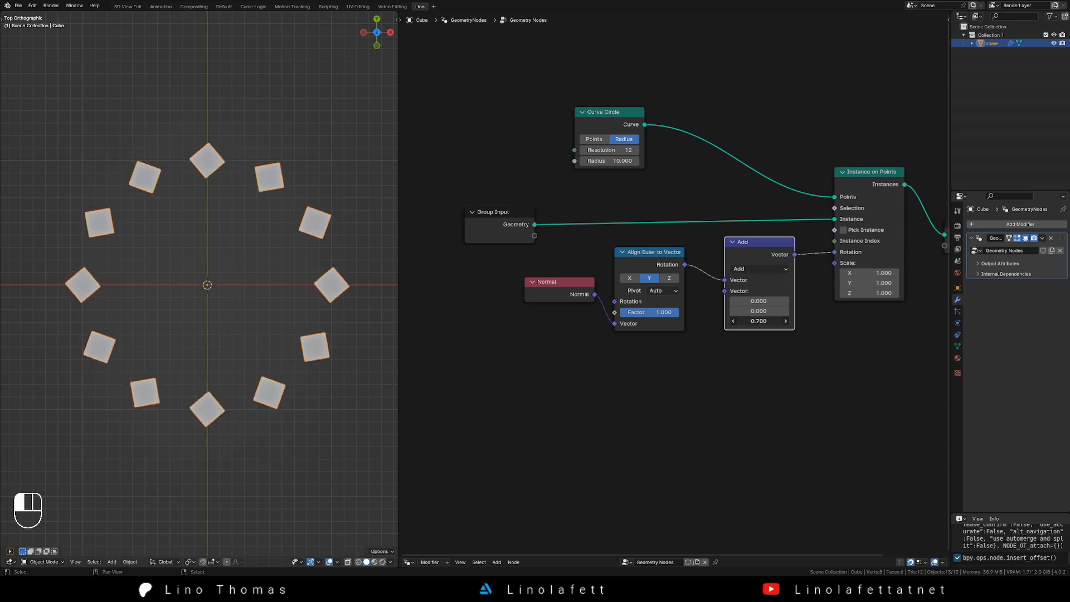
key("shift+a")
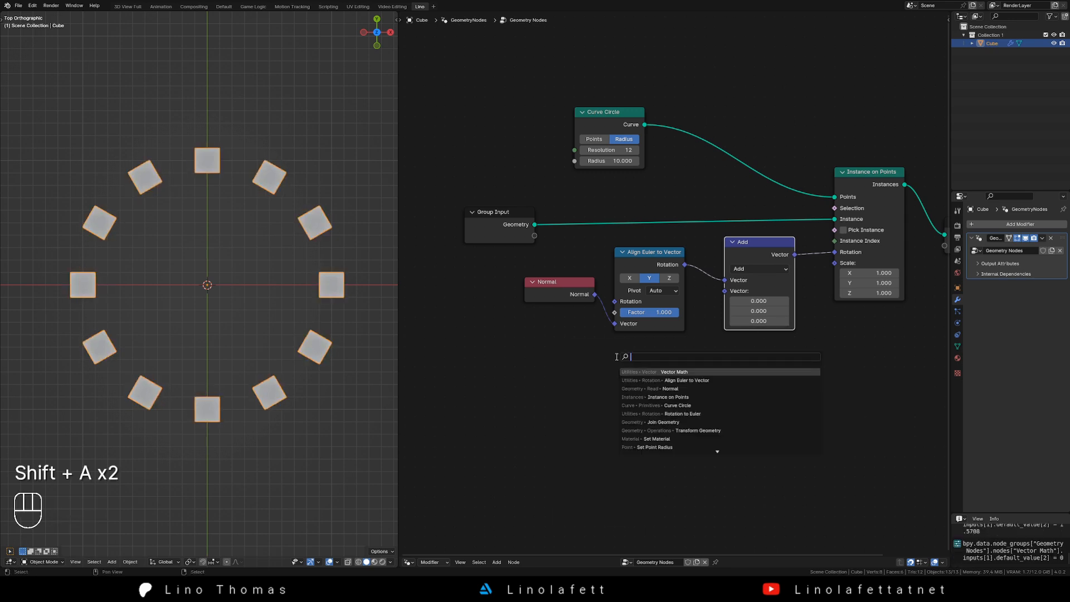
type("rotation to")
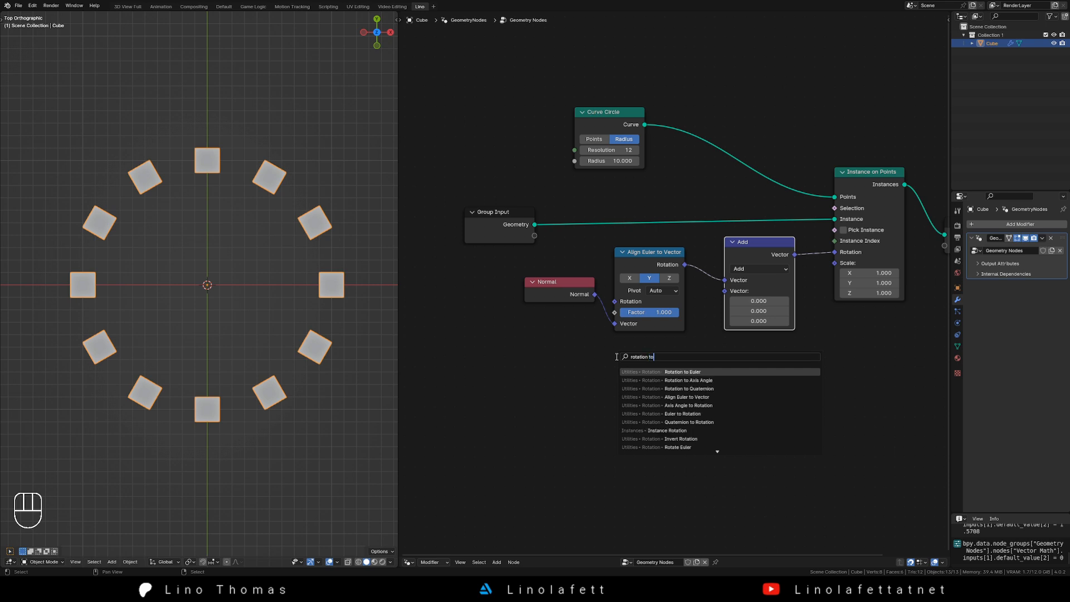
left_click(681, 372)
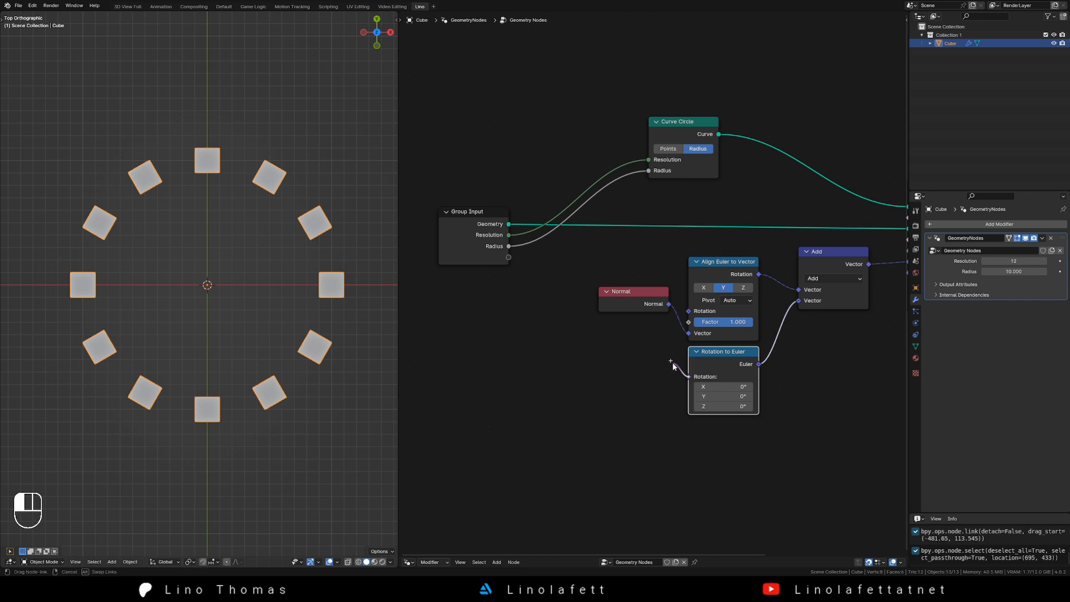
- Expose the rotation offset as a group input and cap the Resolution input at 24
left_click_drag(689, 377, 508, 258)
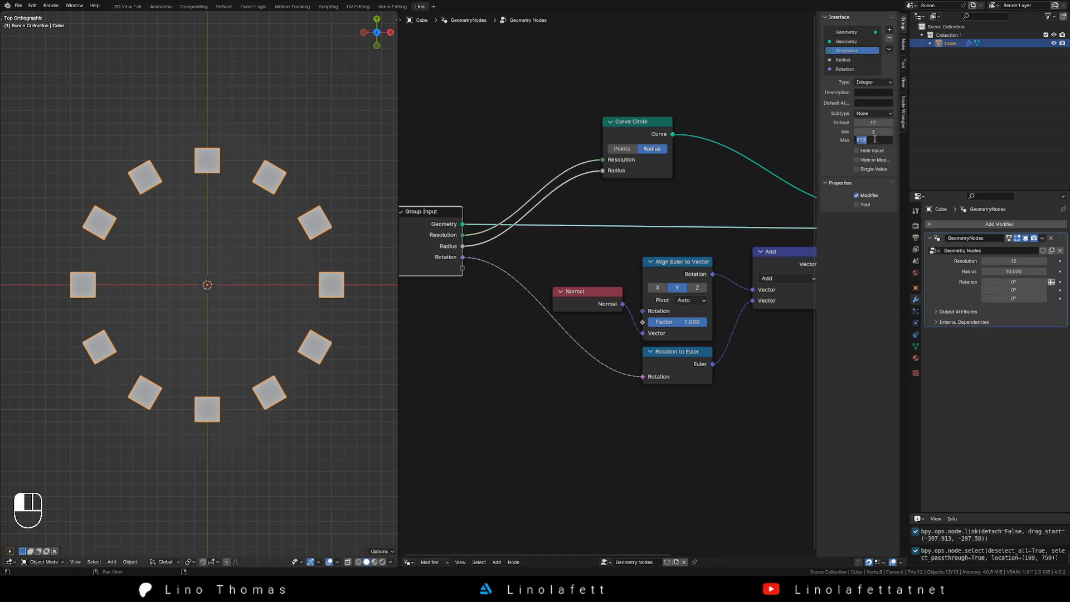
type("24")
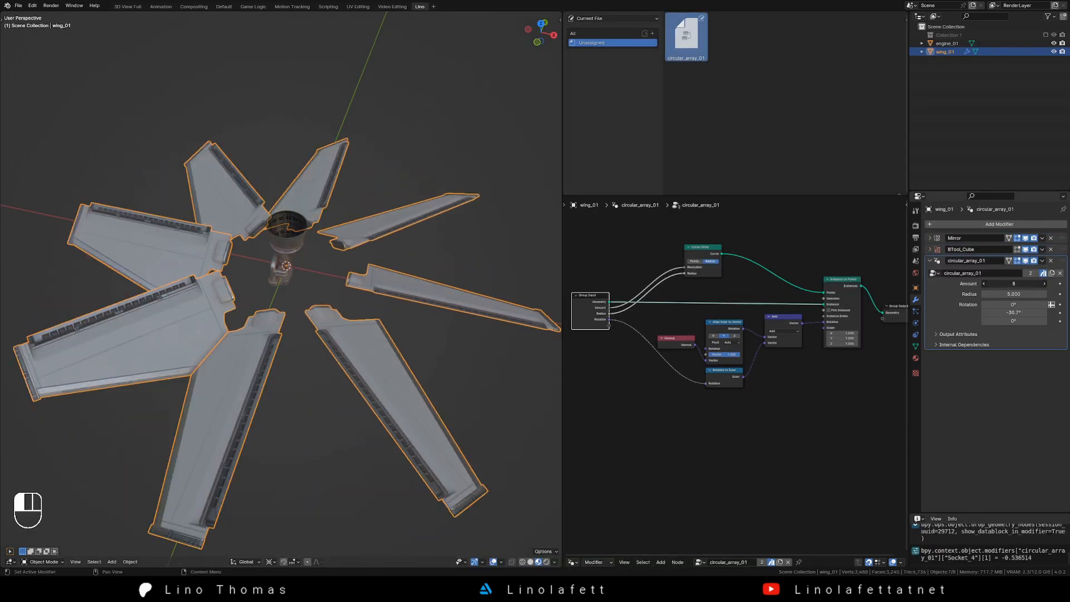
- Select the engine object to apply the circular array node group to it as well
left_click(947, 43)
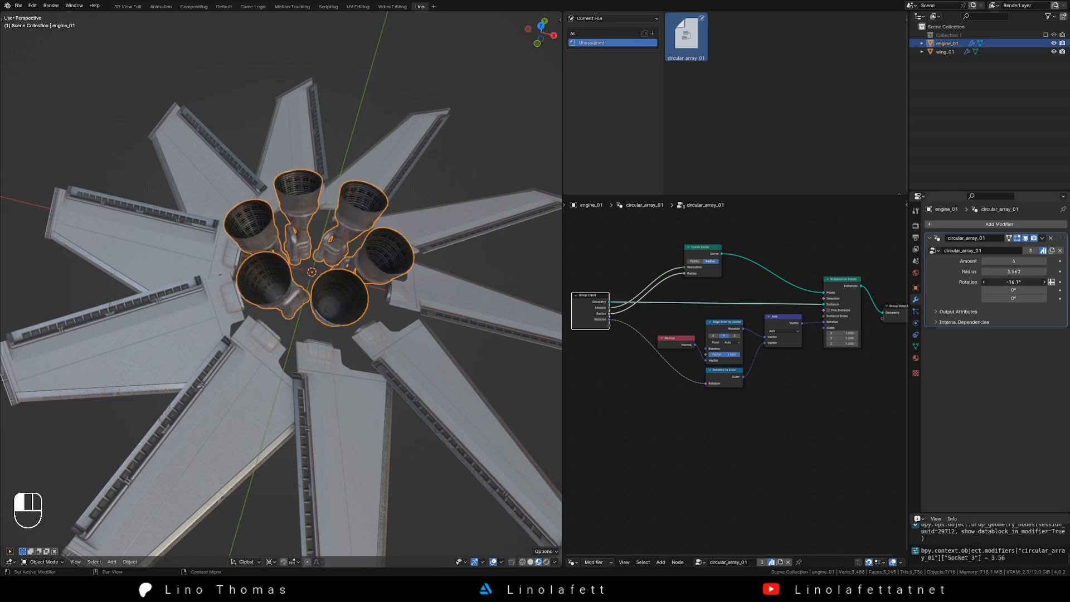